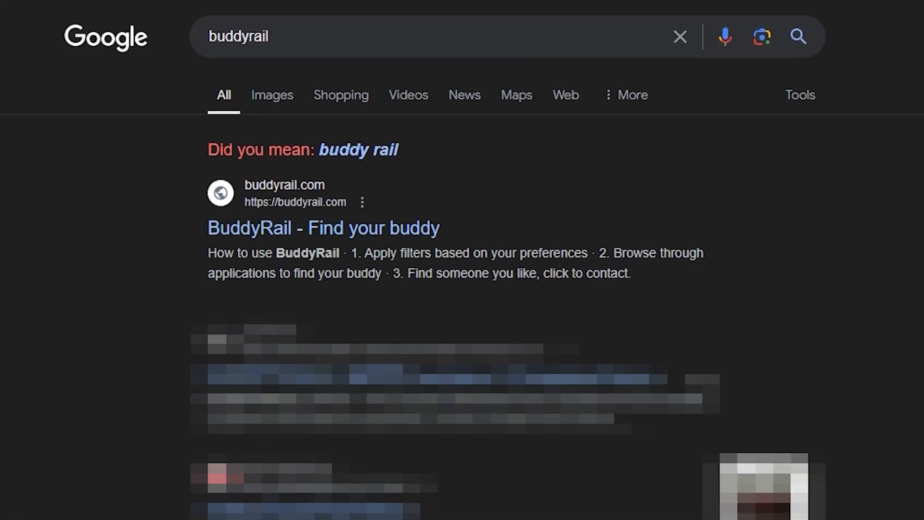
- Open the 'BuddyRail - Find your buddy' result from the Google search for buddyrail
click(323, 228)
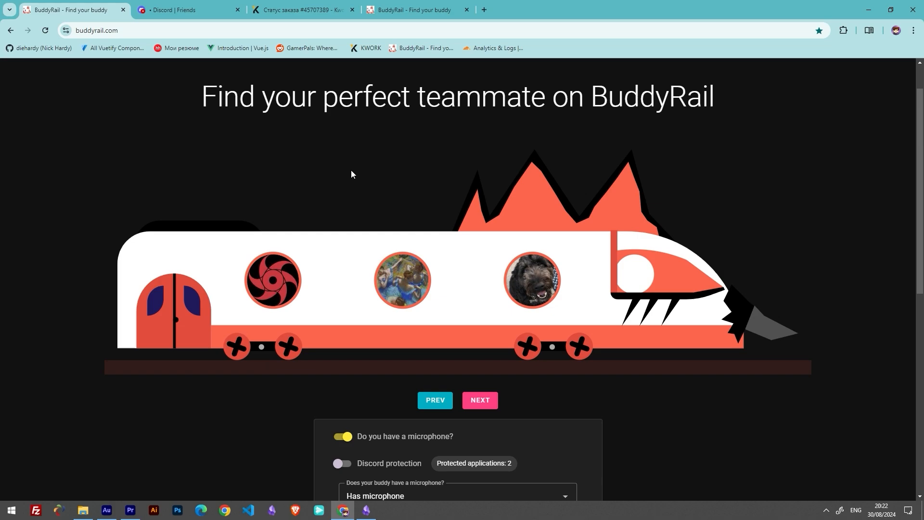
mouse_move(299, 281)
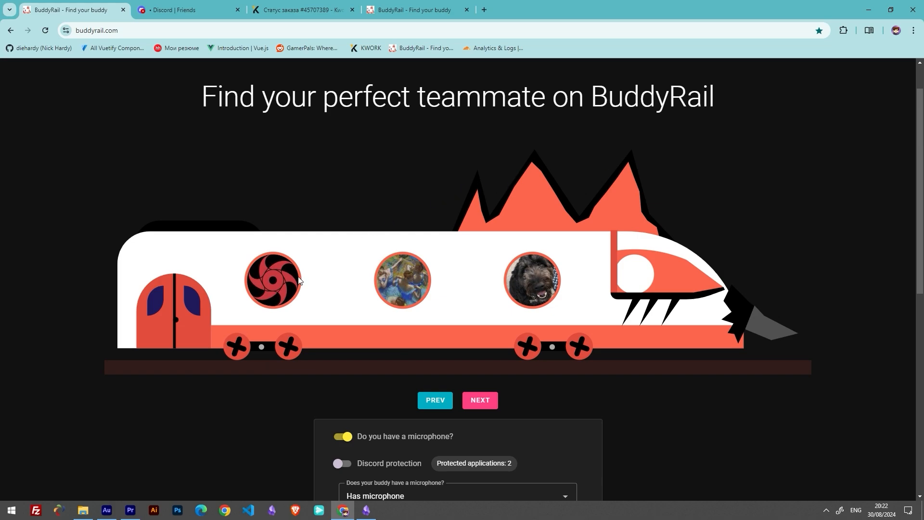
click(271, 280)
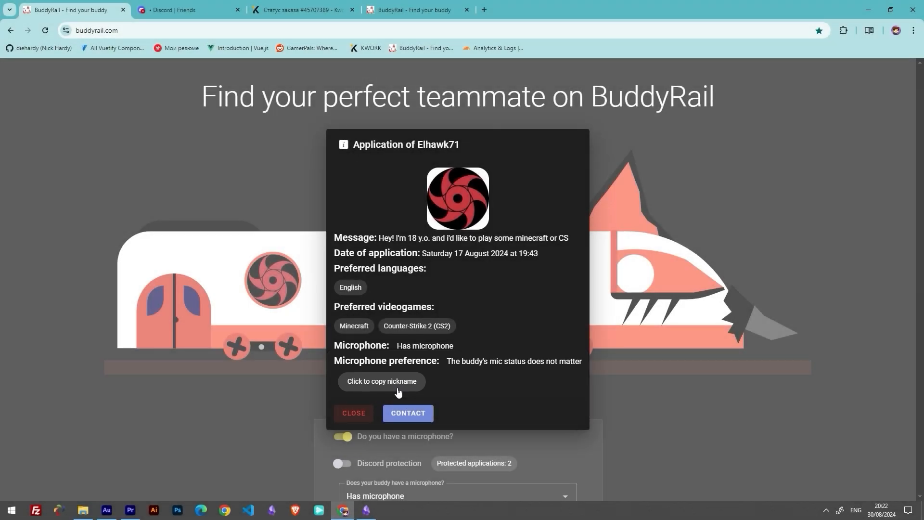
click(381, 380)
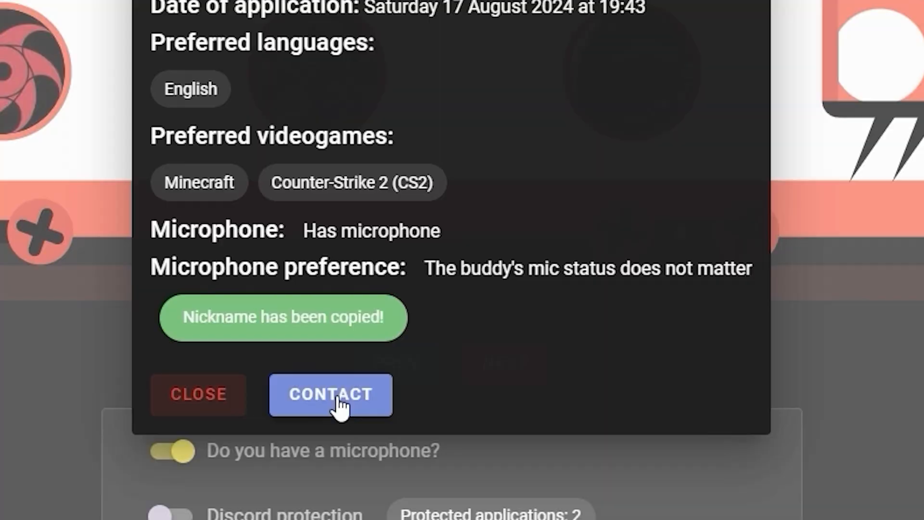
click(330, 395)
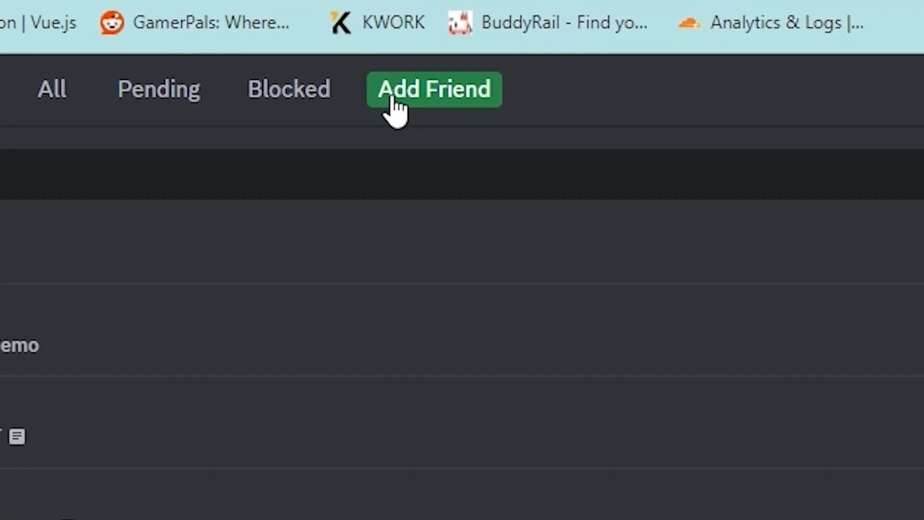
- Show Discord's Add Friend form on the Friends page
click(433, 89)
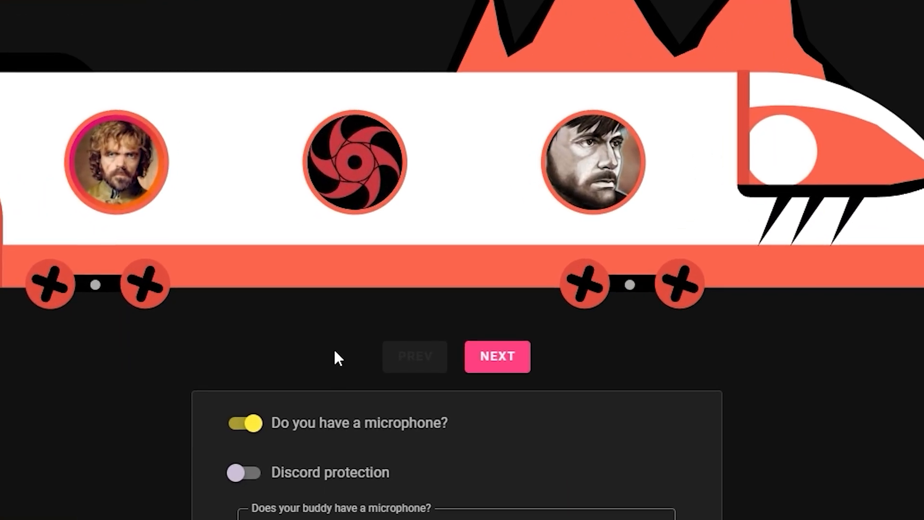
- Set the buddy microphone filter to Both, browsing the language list without choosing
click(497, 356)
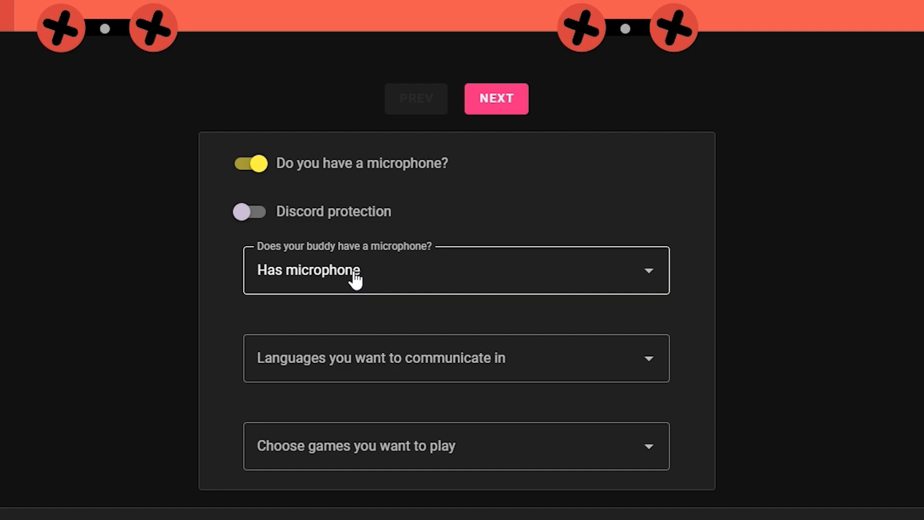
click(456, 358)
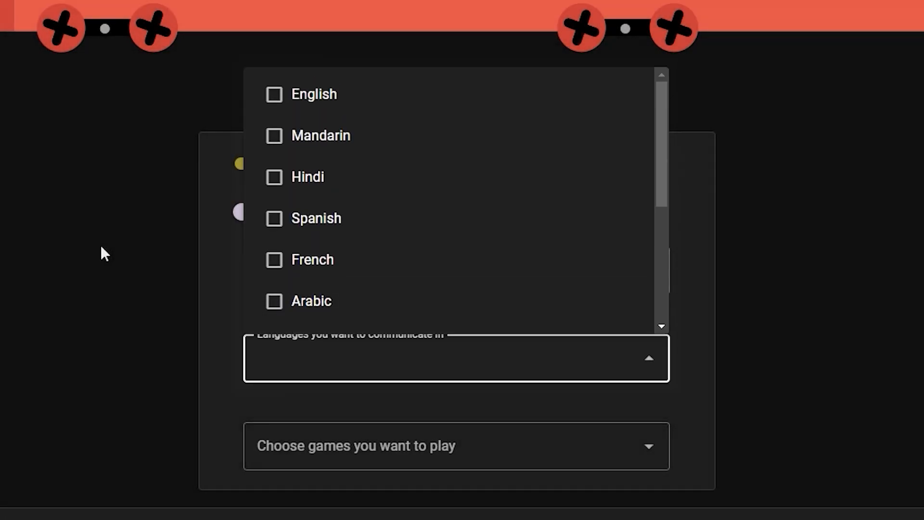
click(456, 357)
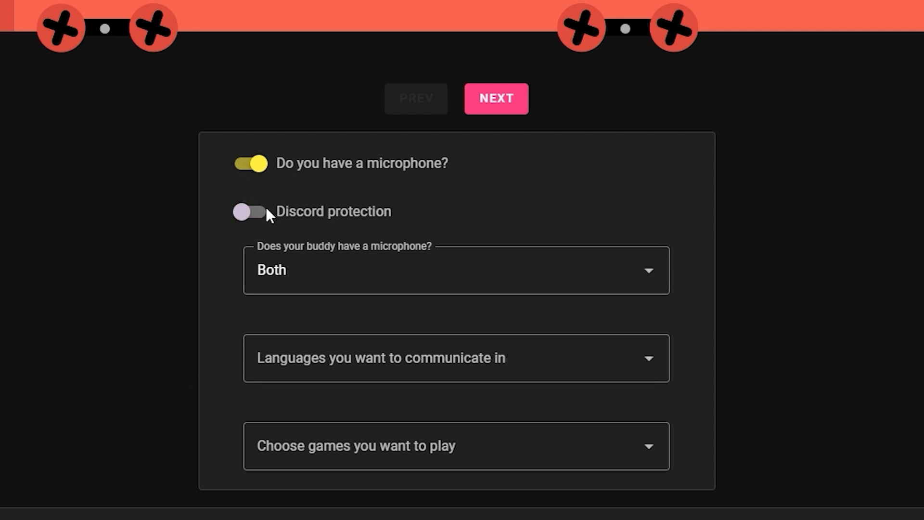
mouse_move(712, 188)
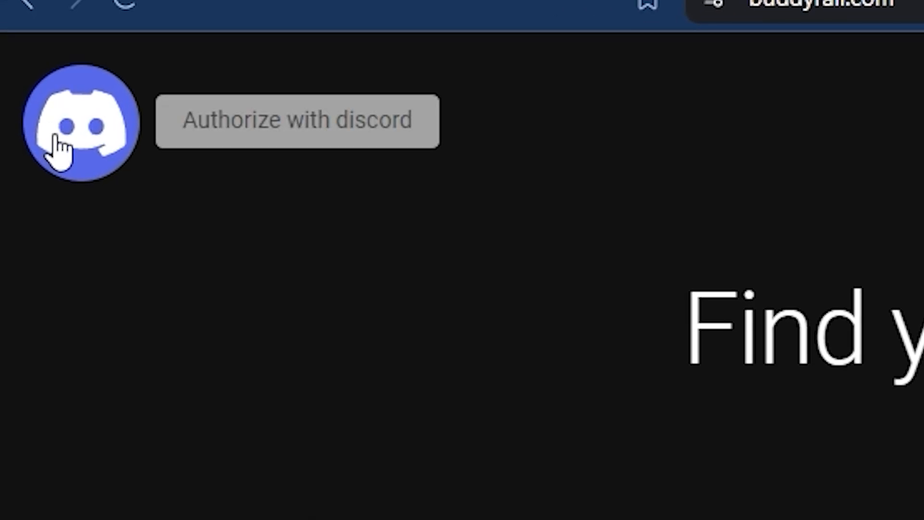
- Authorize BuddyRail with Discord, granting access on Discord's OAuth page
click(297, 121)
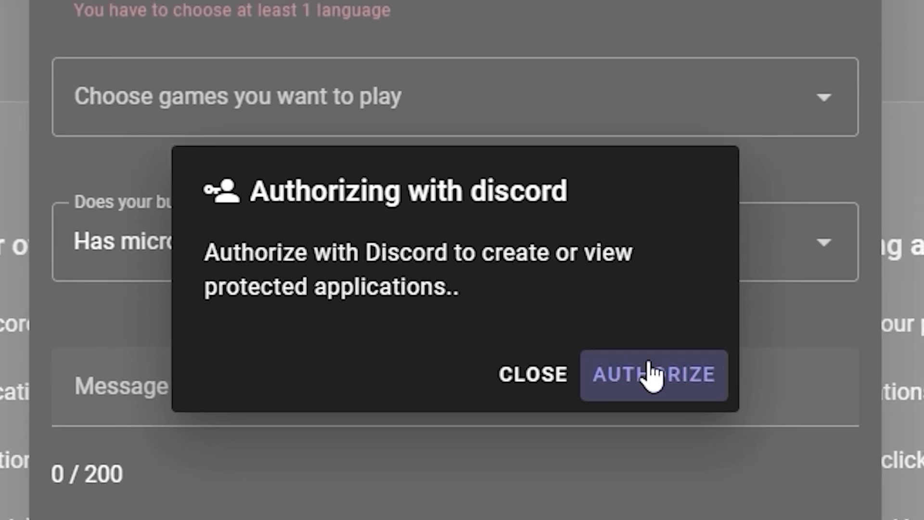
click(653, 375)
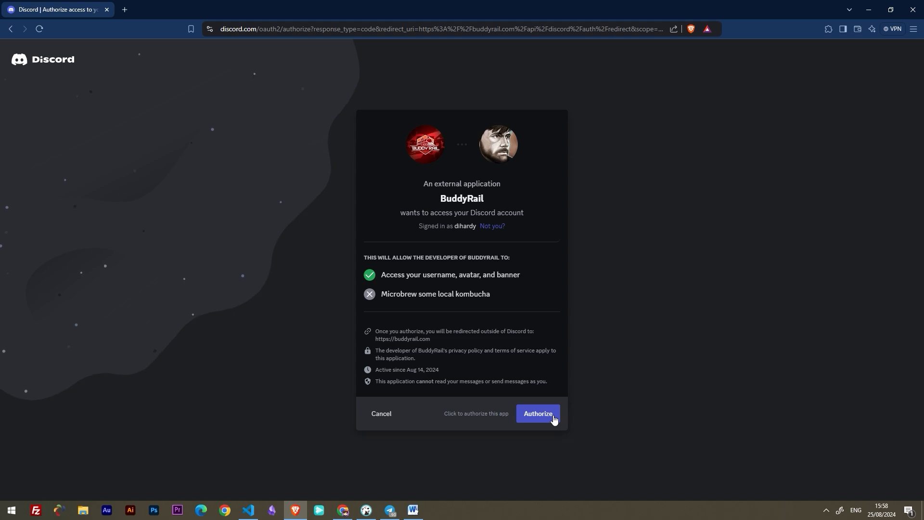
click(537, 413)
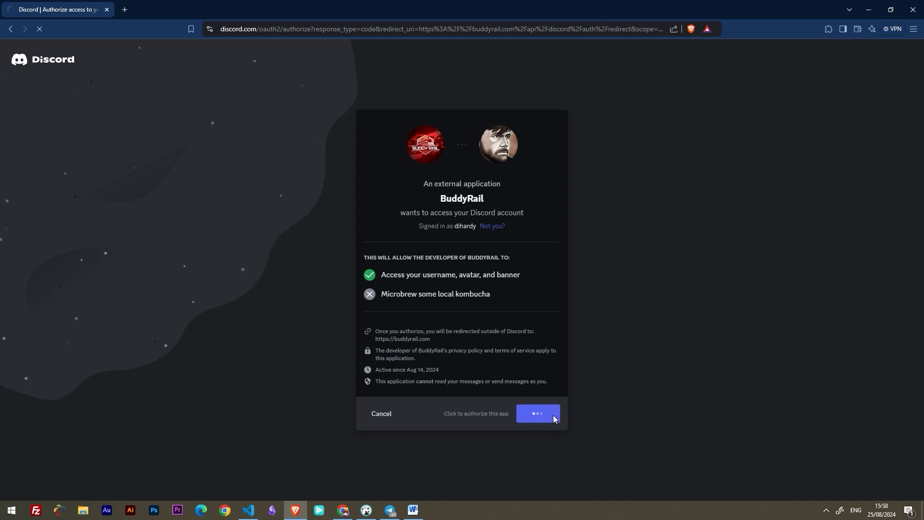
click(537, 413)
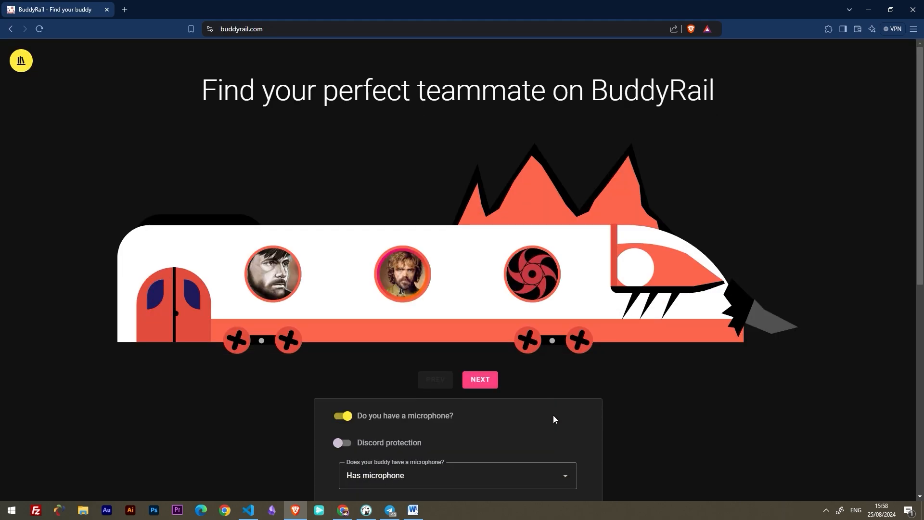
- Submit an English Fortnite application with microphone: "Hello, everybody. I'd like to play some Fortnite"
scroll(down, 3)
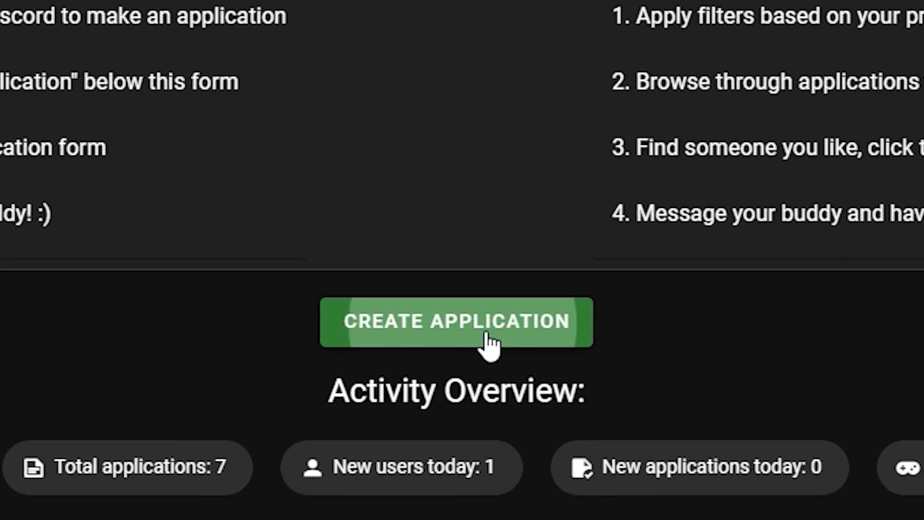
click(455, 322)
text(Hello,)
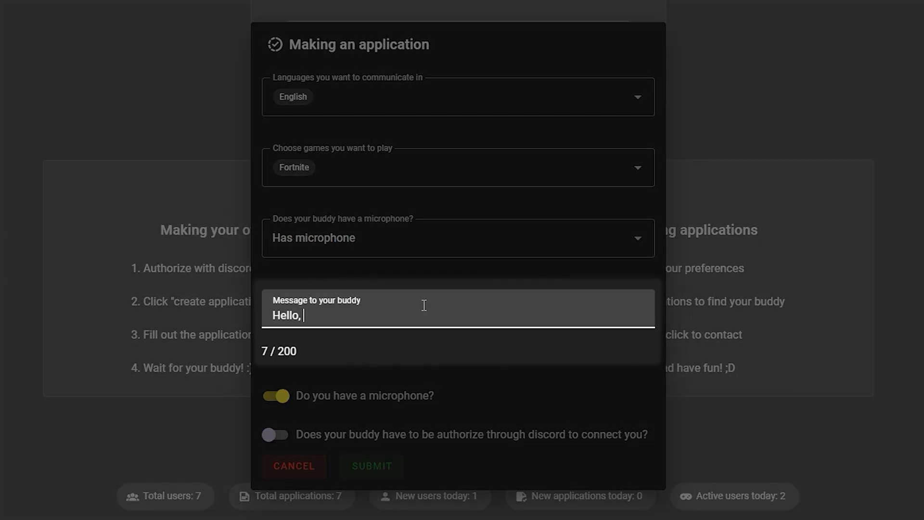
text(everybody. I'd like to play some Fortnite)
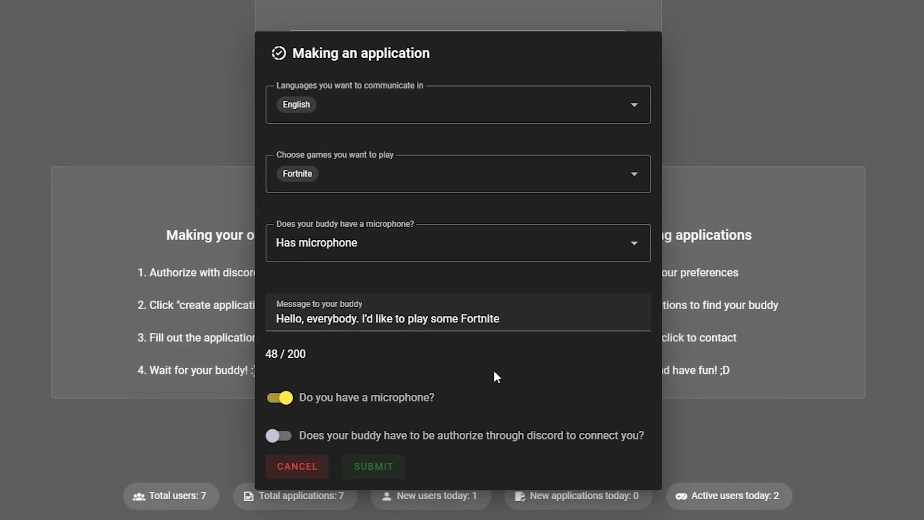
click(373, 466)
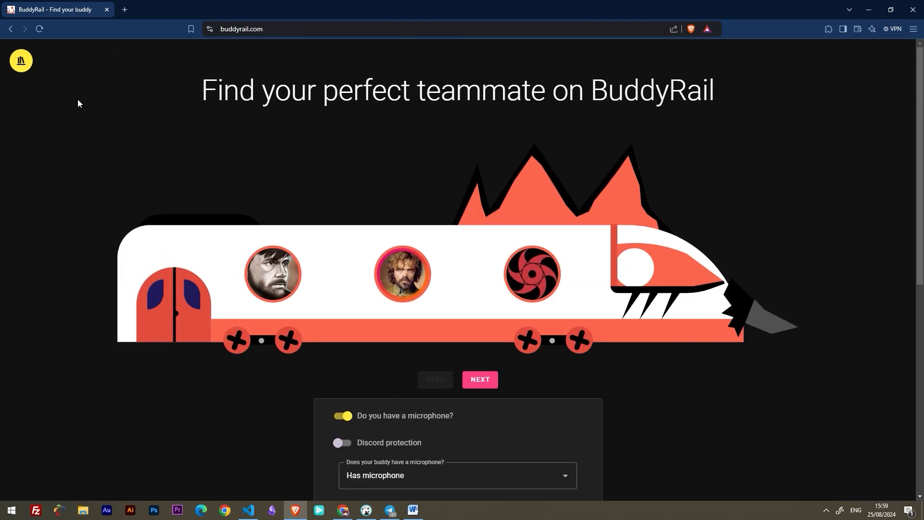
- List your applications and view the 25 August Fortnite entry's details, then close them
click(21, 61)
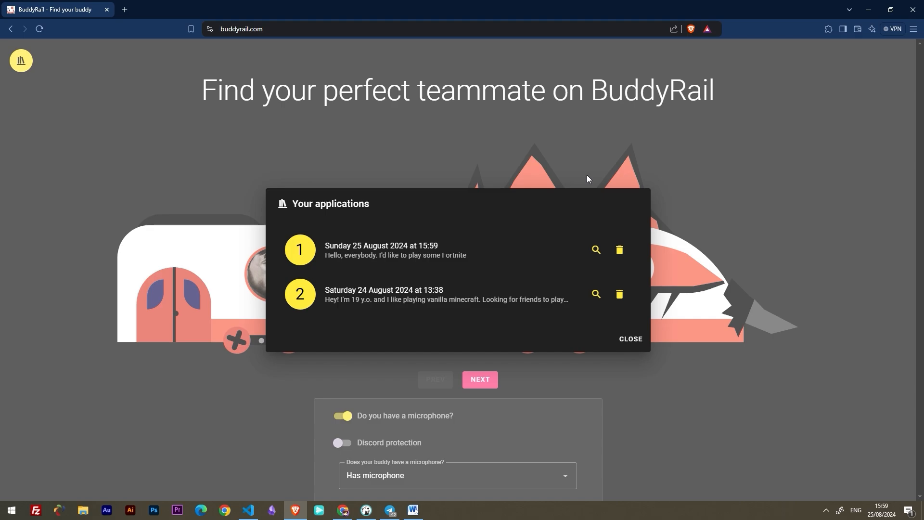
click(596, 249)
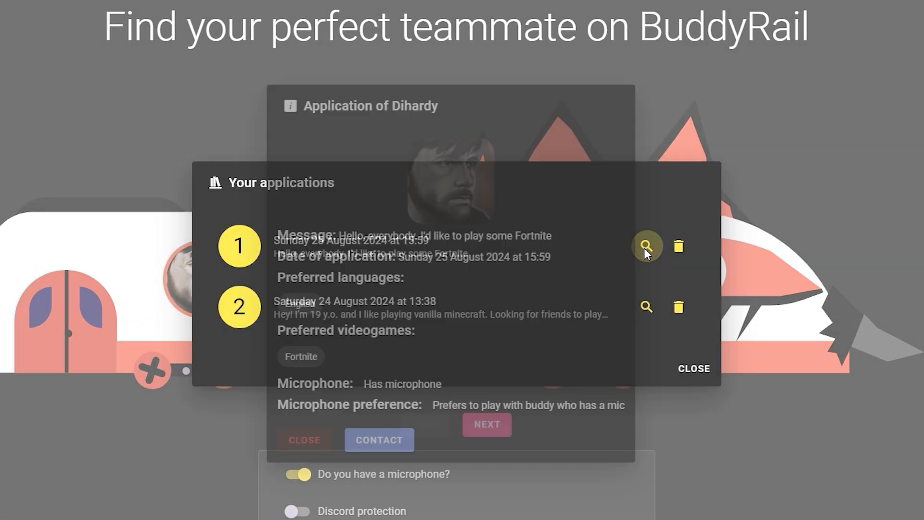
click(304, 440)
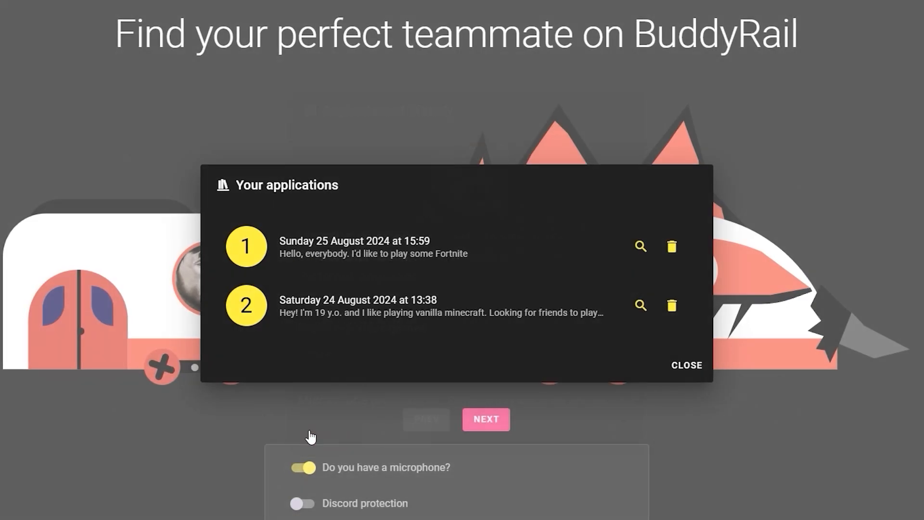